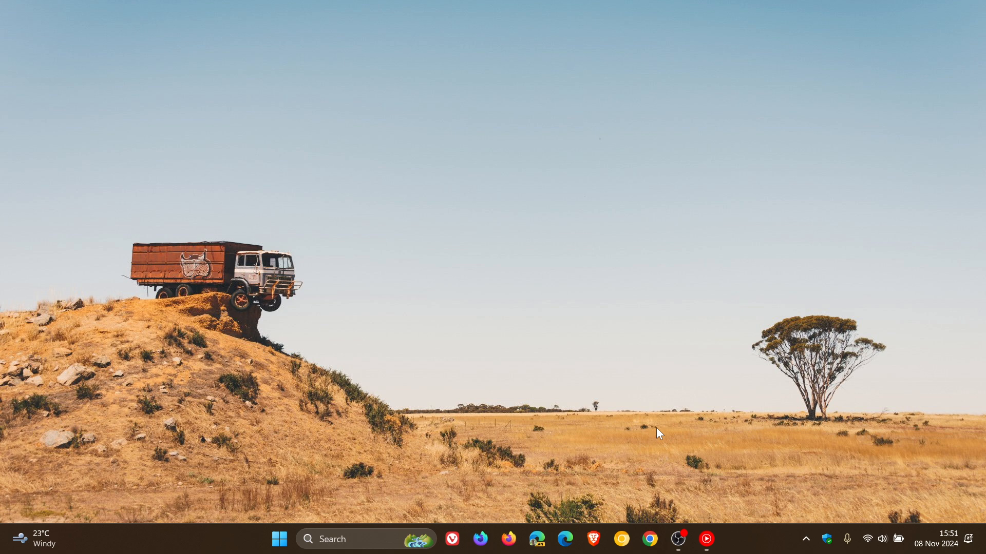
mouse_move(668, 421)
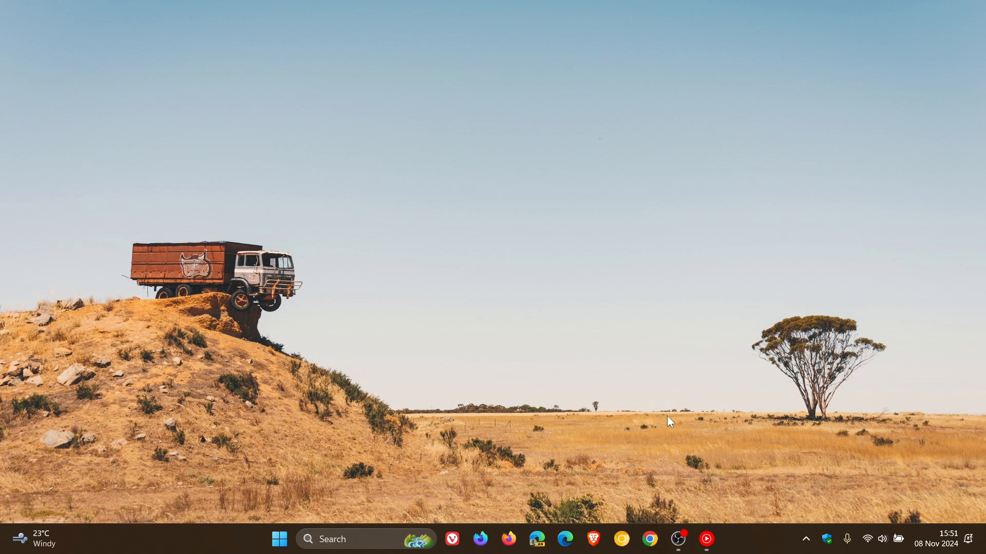
Step: Launch the Settings app from the Start menu
click(279, 539)
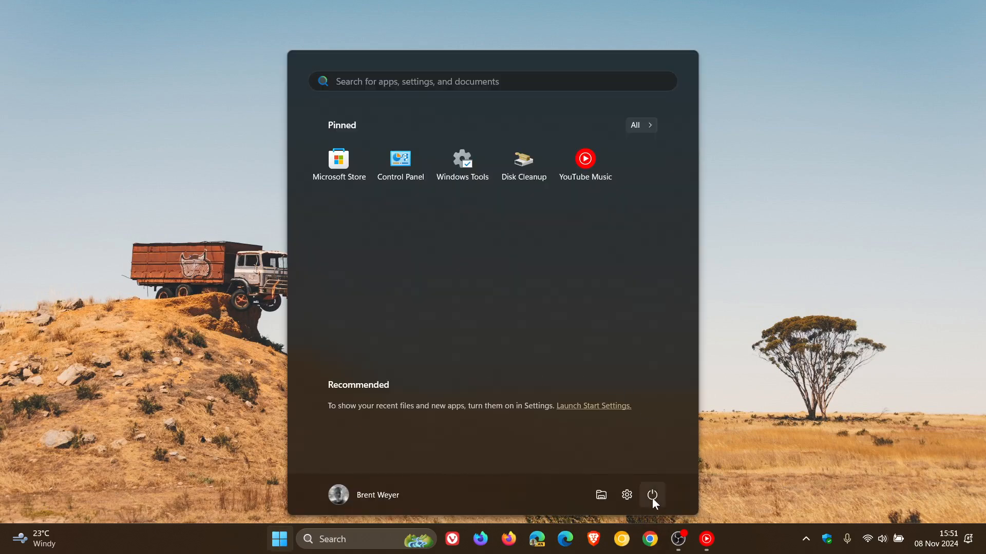
click(626, 495)
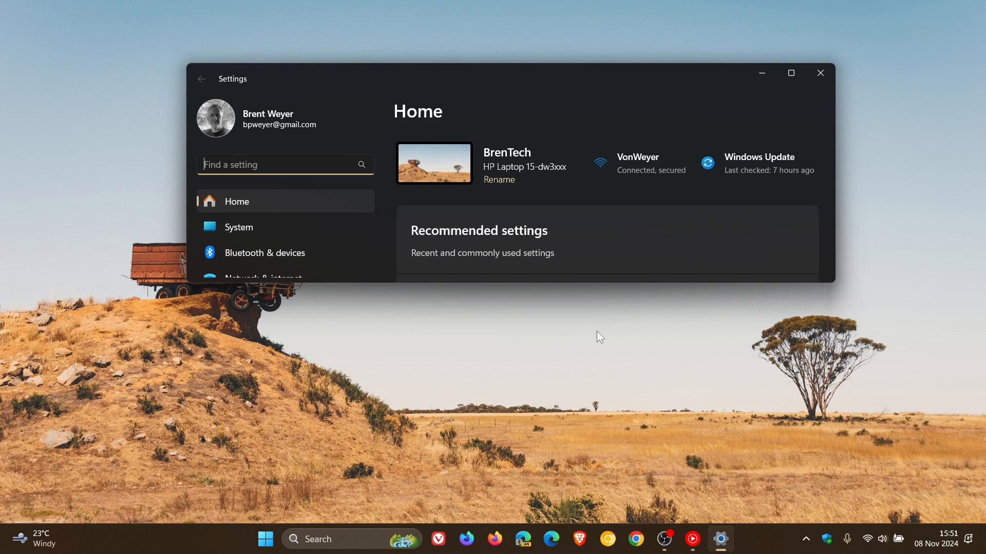
mouse_move(287, 312)
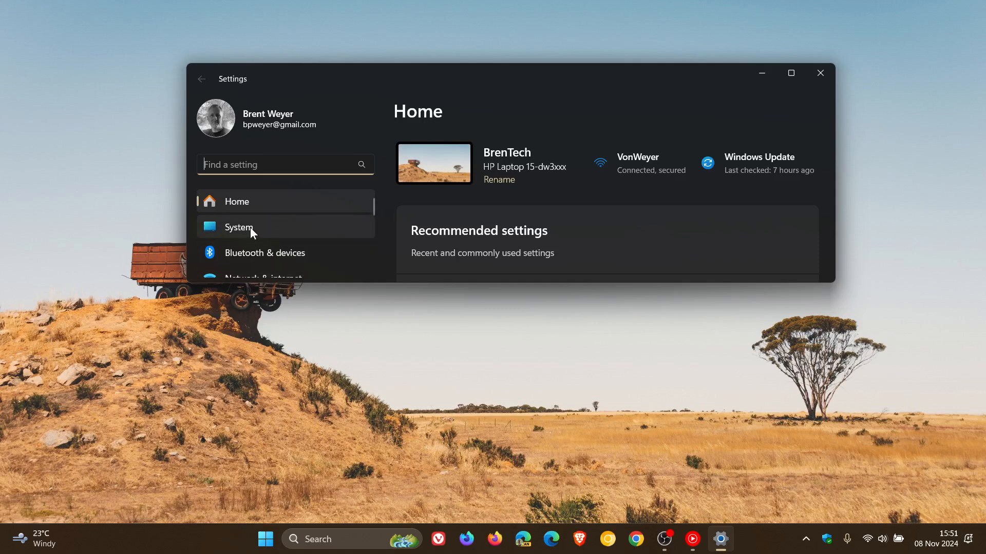
Step: Go to System and scroll toward About to see device specifications and installed RAM
click(238, 227)
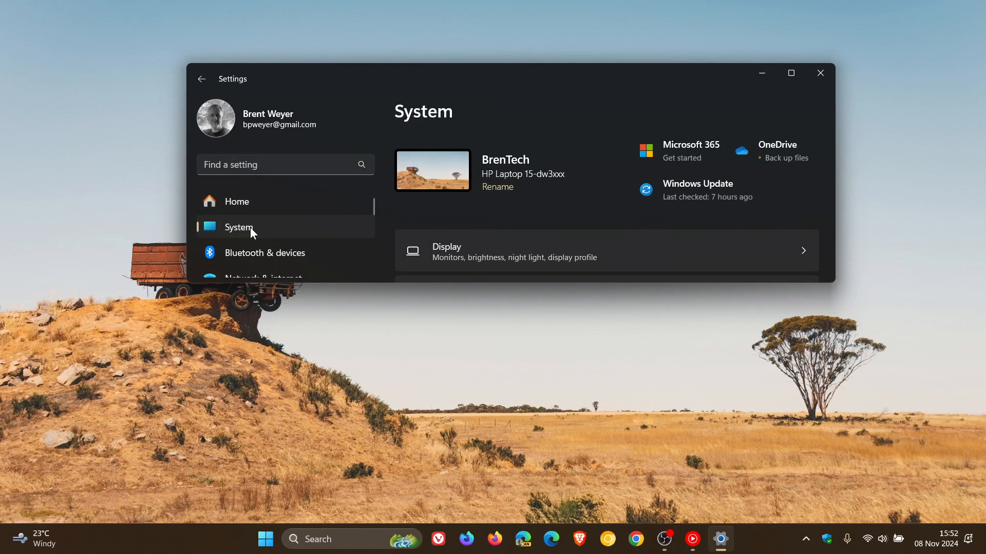
scroll(down, 3)
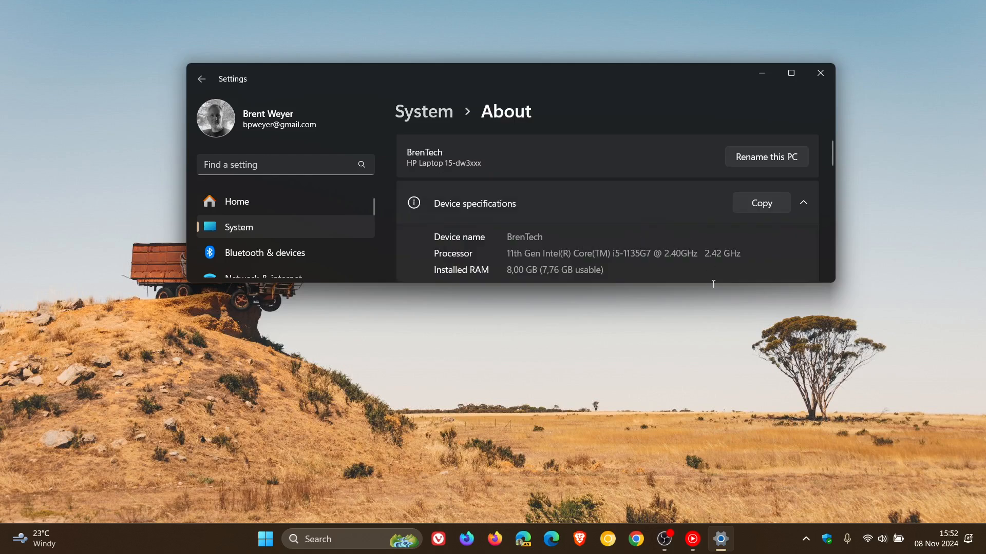
mouse_move(476, 265)
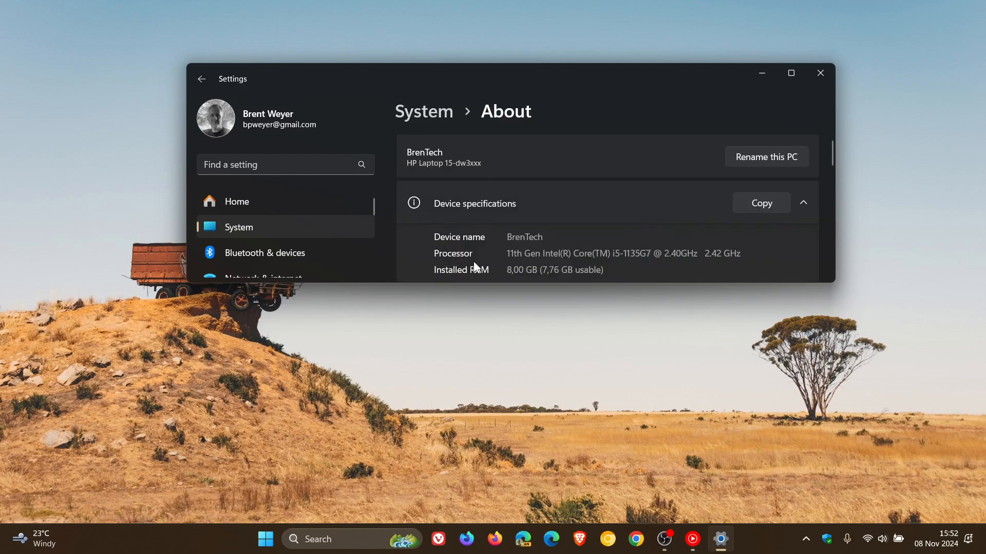
mouse_move(534, 299)
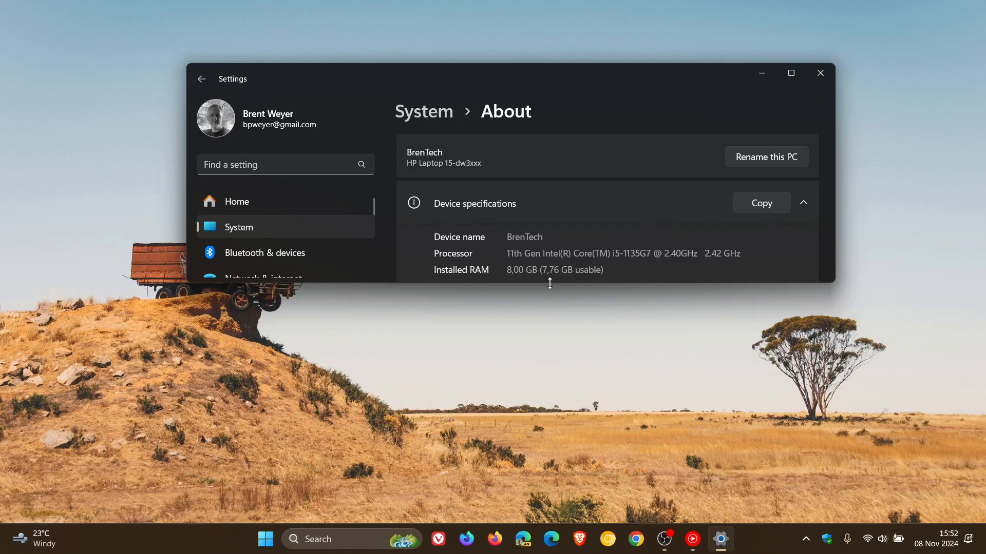
mouse_move(653, 267)
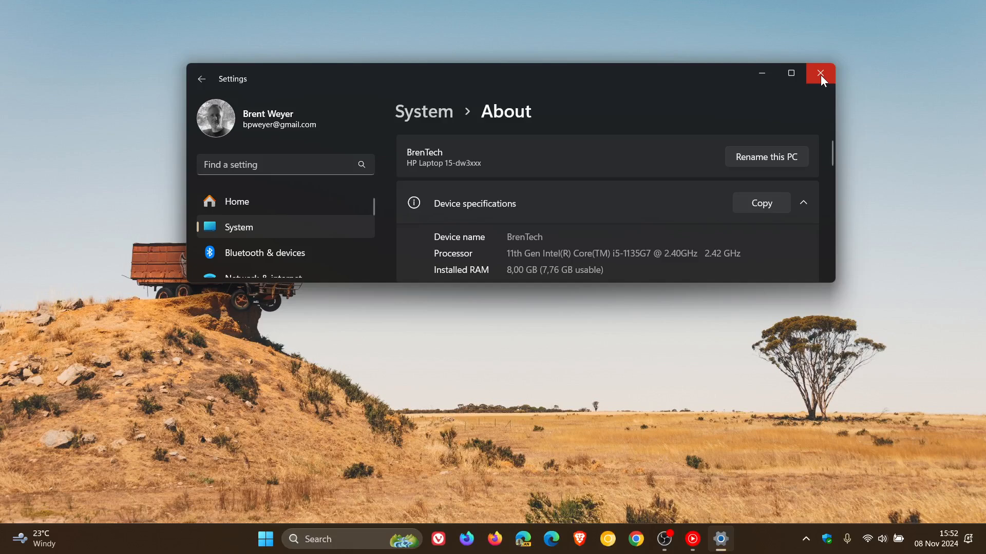
Step: Close the Settings window, returning to the desktop
click(820, 73)
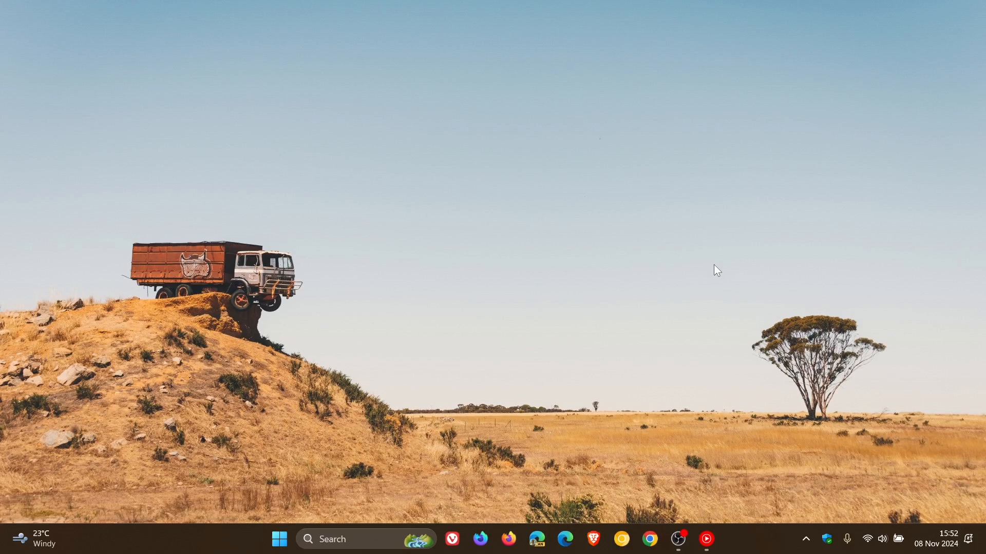
mouse_move(206, 539)
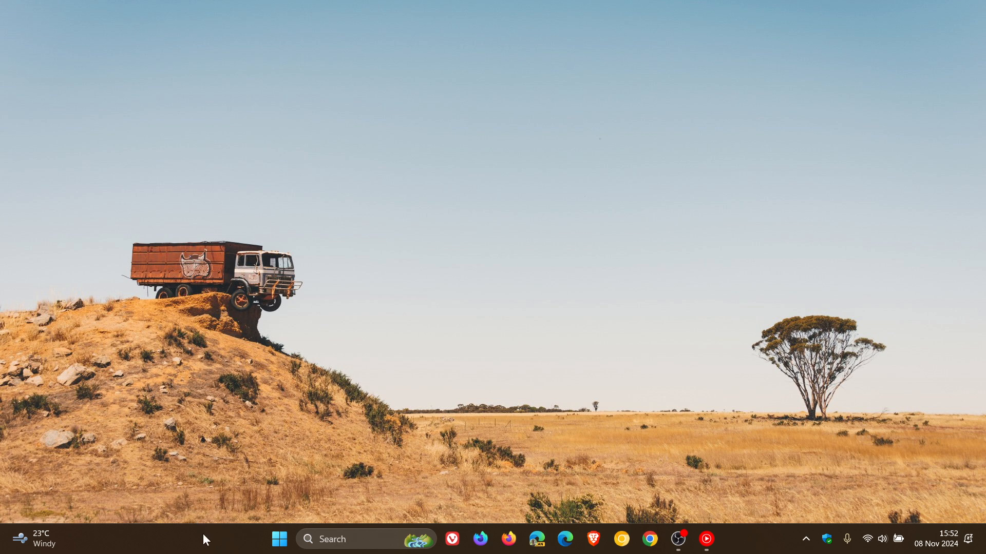
mouse_move(689, 409)
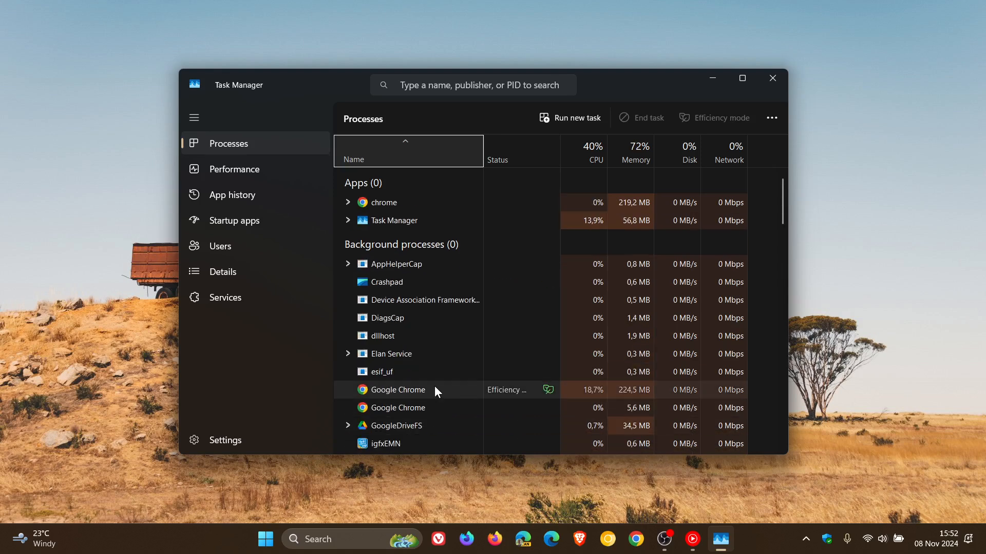
Step: Switch Task Manager to the Performance view showing 8,0 GB memory details
click(233, 170)
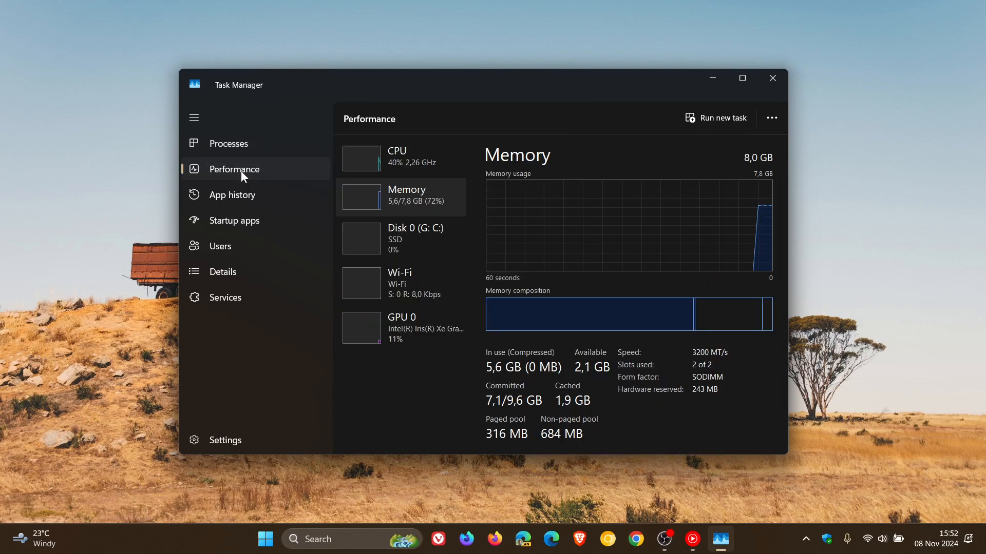
mouse_move(472, 216)
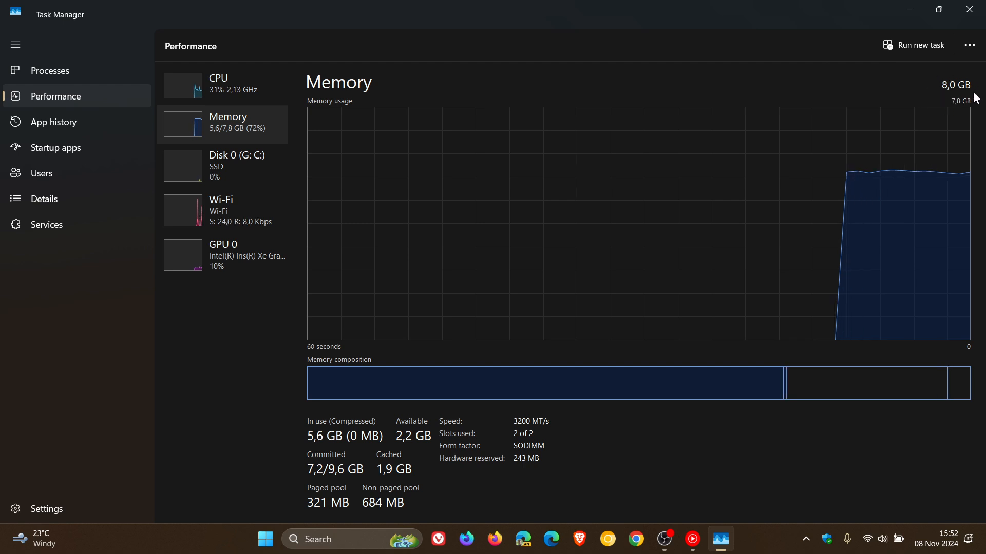
mouse_move(959, 113)
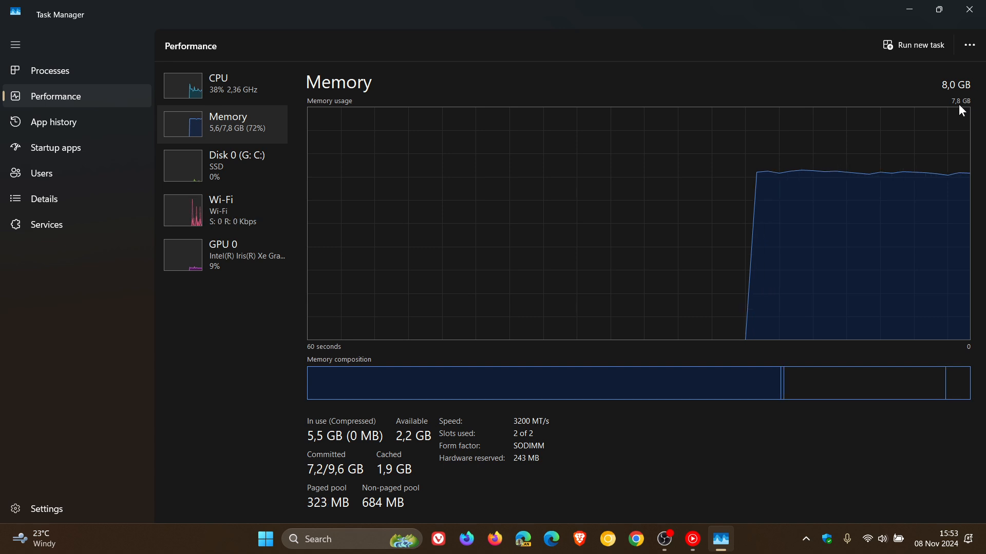
mouse_move(775, 88)
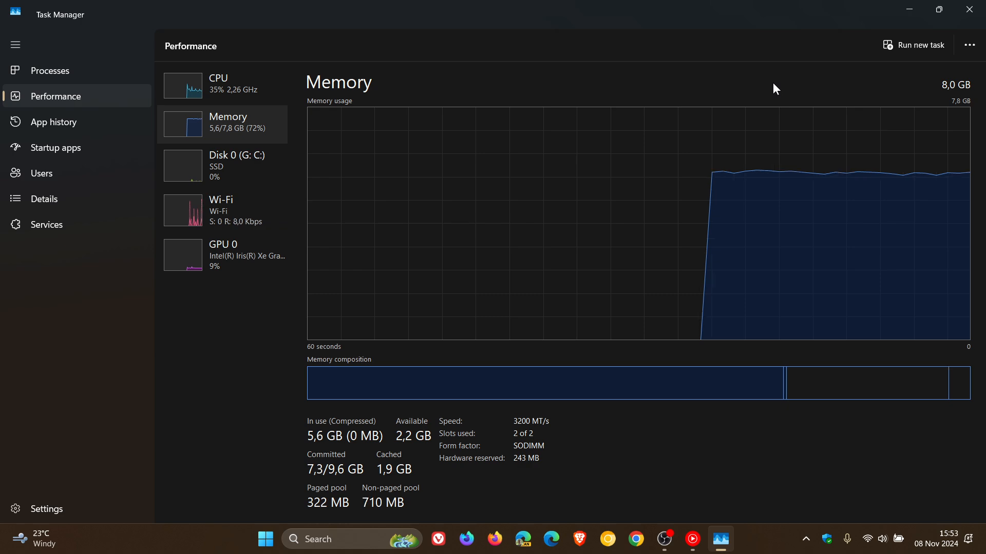
mouse_move(596, 427)
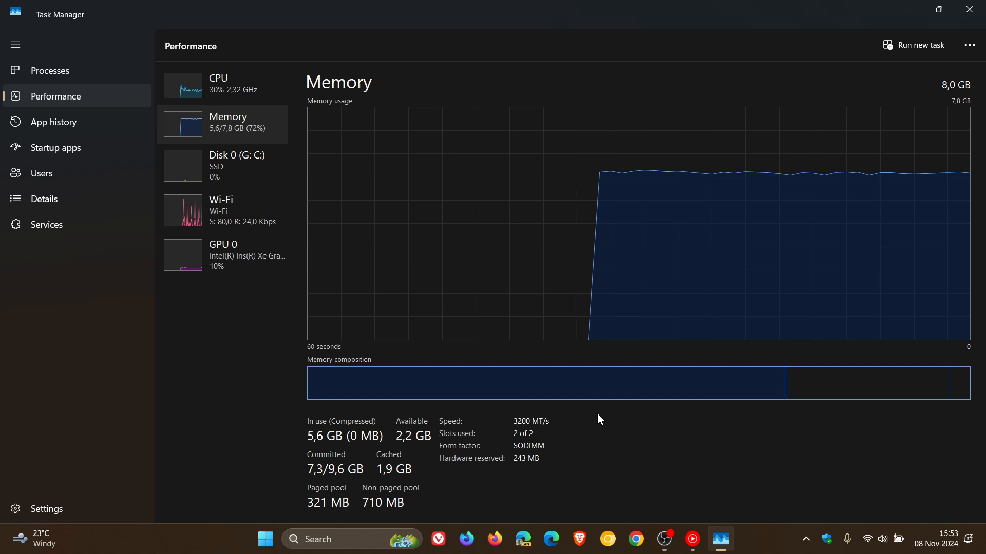
mouse_move(558, 437)
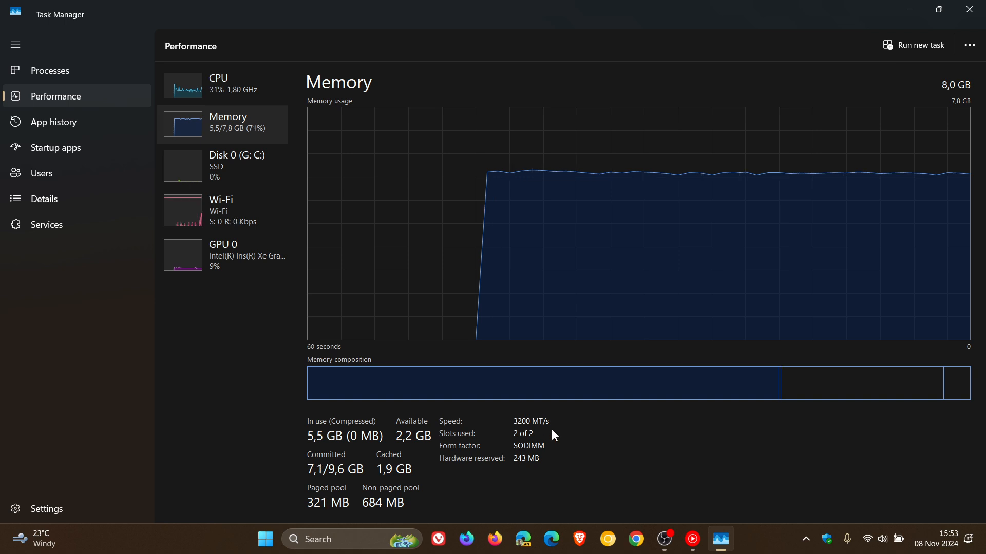
mouse_move(522, 433)
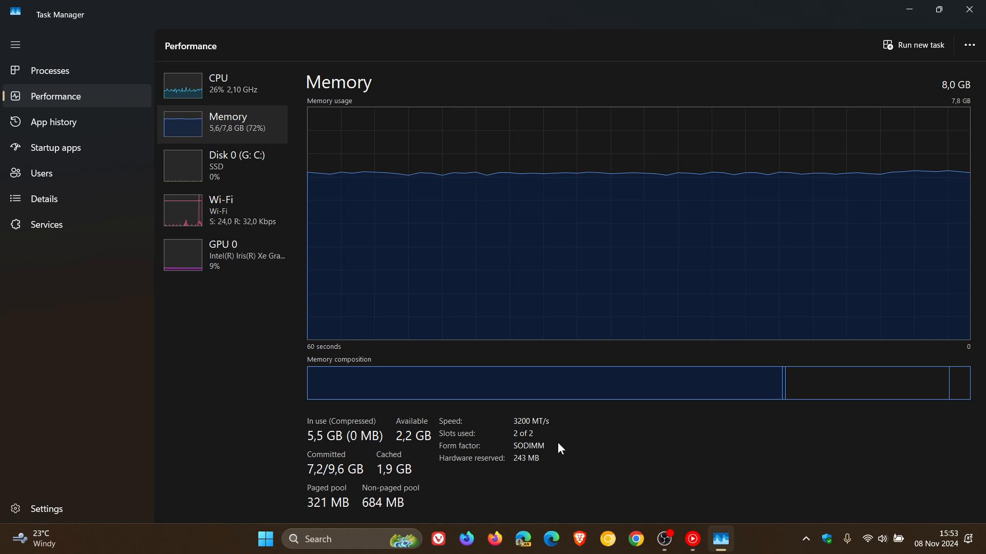
mouse_move(542, 468)
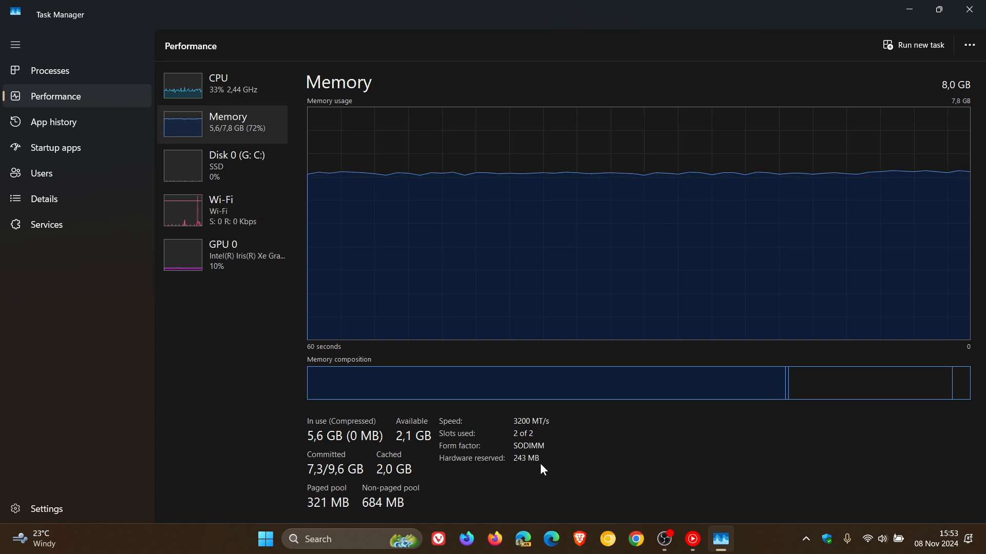
mouse_move(531, 450)
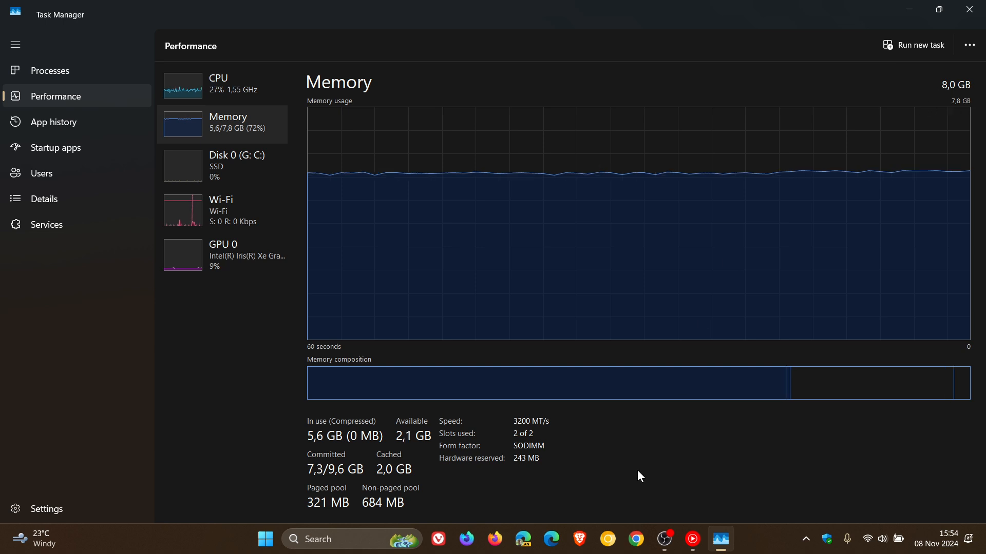
mouse_move(569, 461)
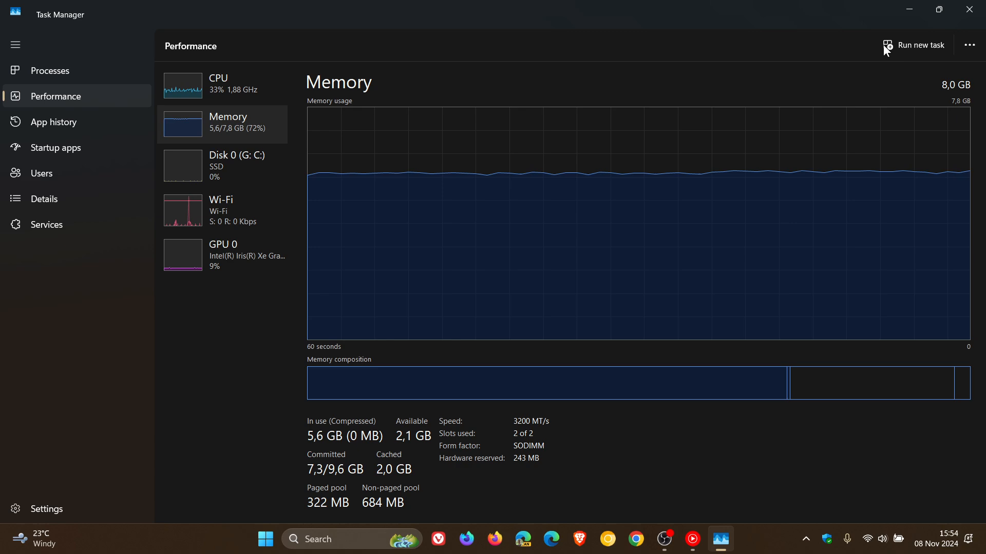
Step: Restore Task Manager from maximized, then minimize it to the taskbar
click(938, 9)
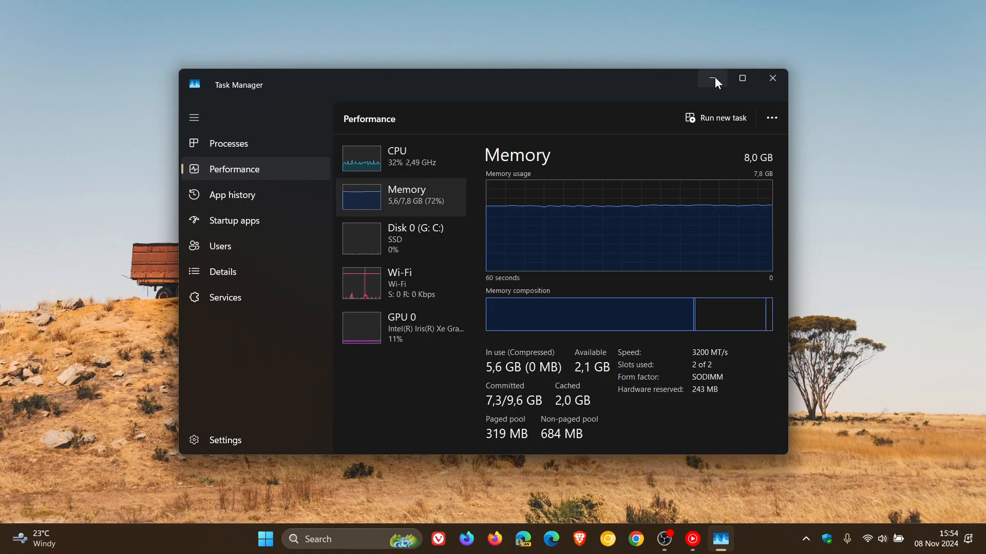
click(710, 78)
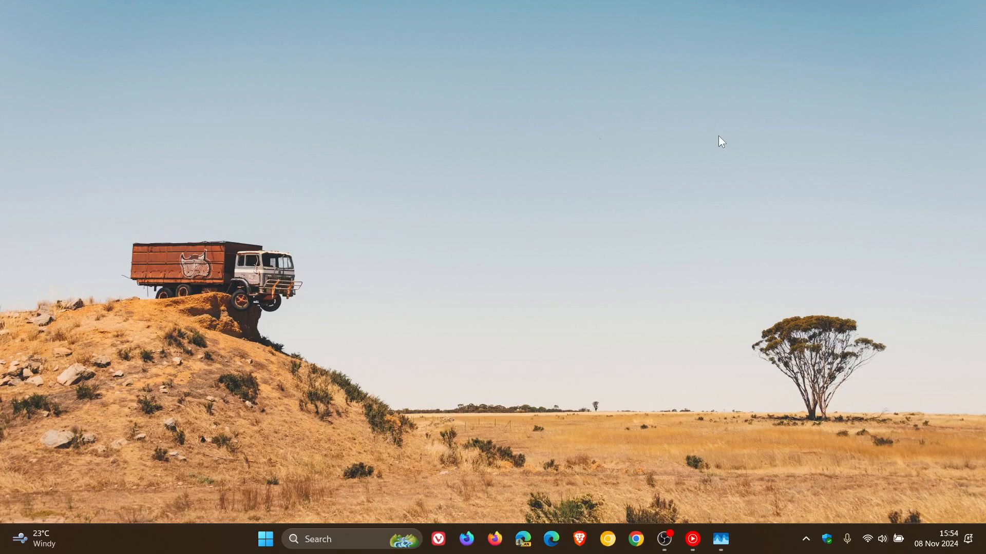
mouse_move(542, 176)
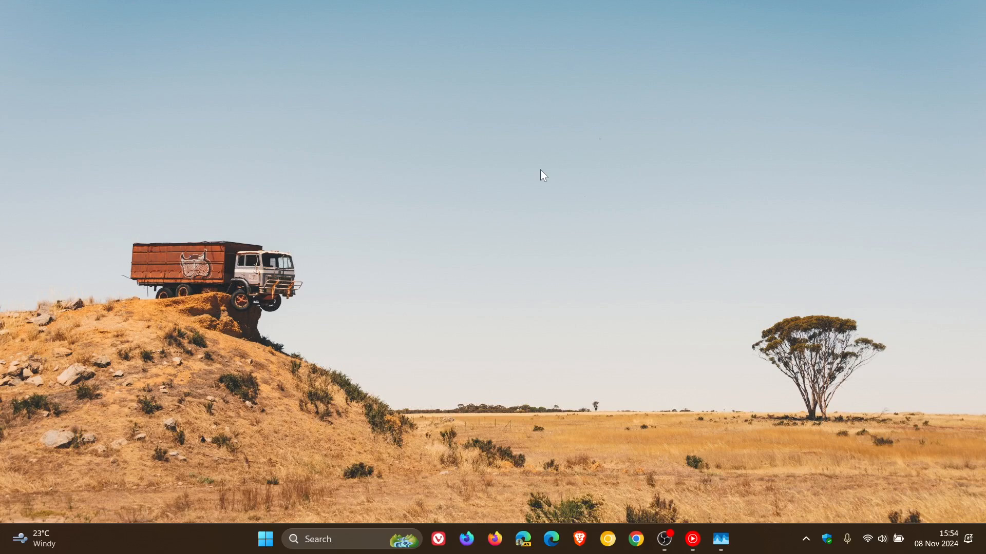
mouse_move(437, 336)
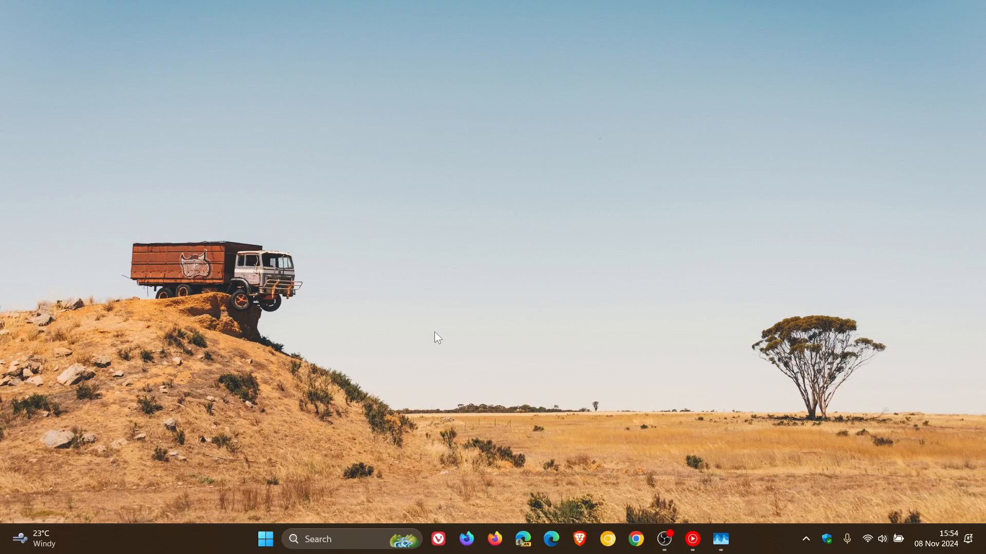
mouse_move(701, 245)
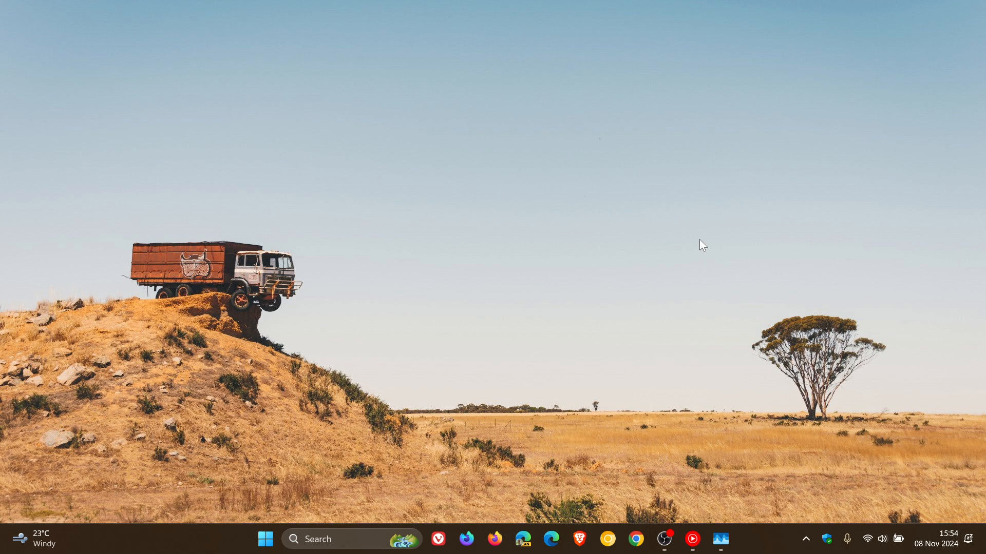